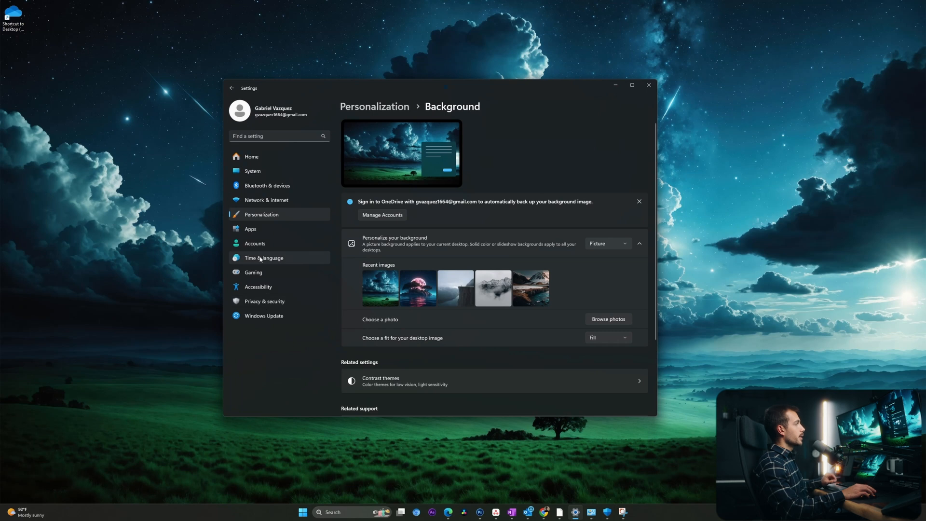
Navigate from System to Storage and reach the Storage Sense settings page
click(252, 170)
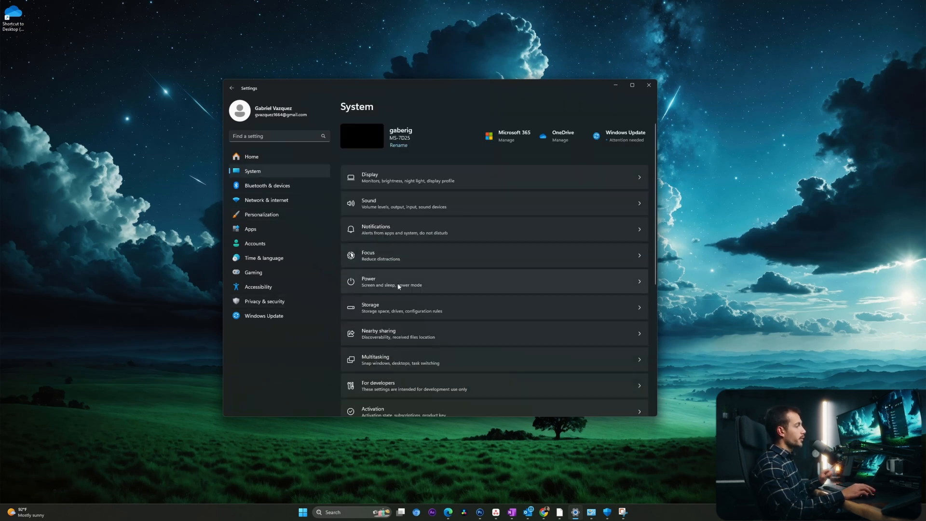
click(370, 307)
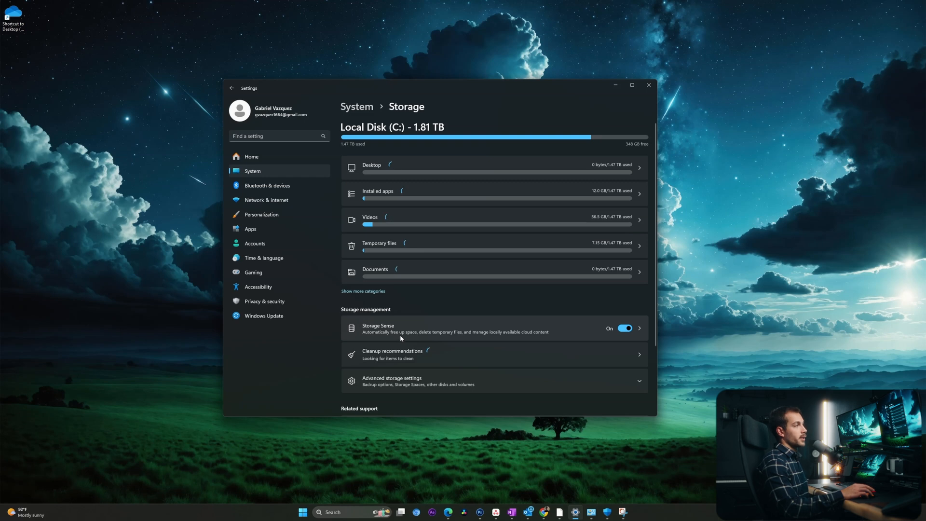
click(378, 327)
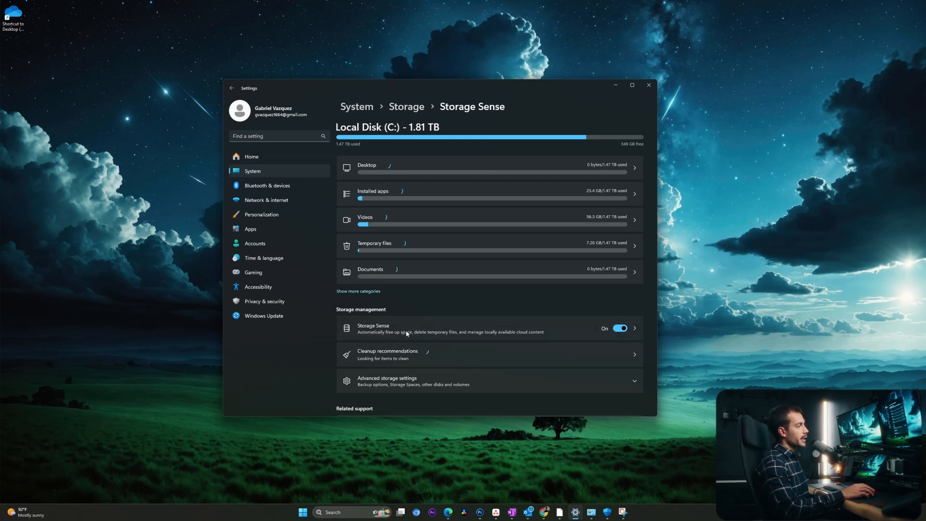
Set recycle bin and unopened Downloads files to be cleared after 1 day
click(372, 328)
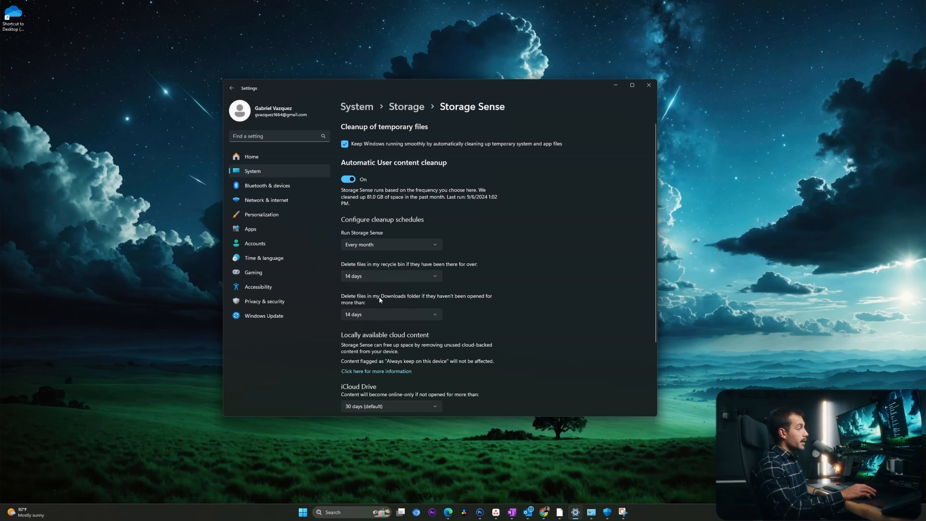
mouse_move(365, 321)
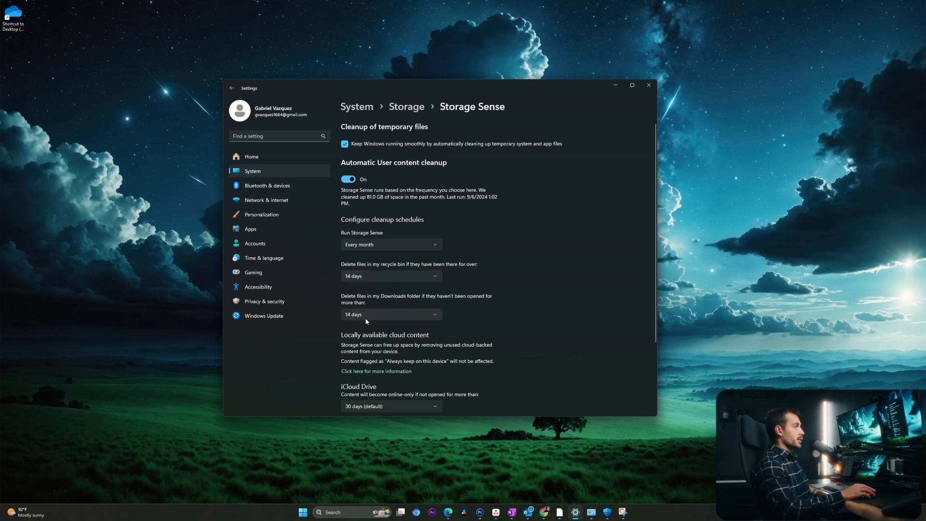
mouse_move(358, 295)
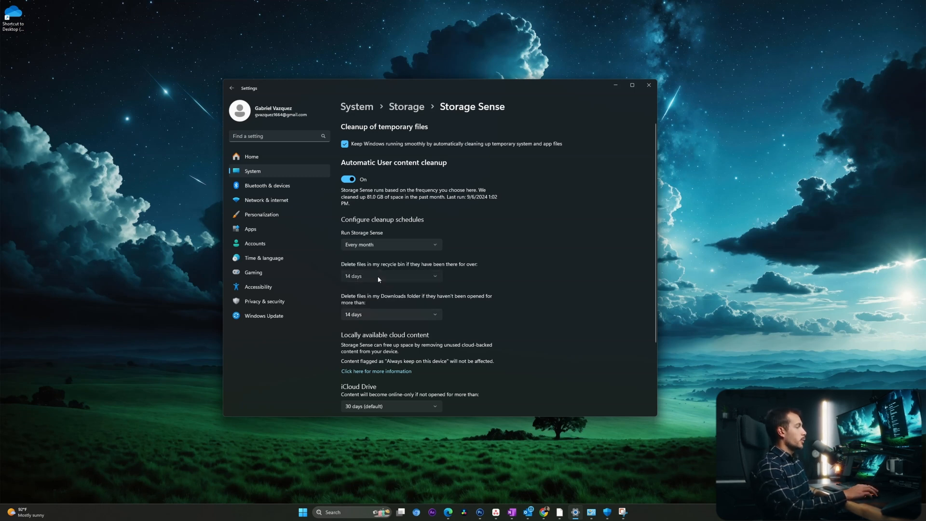
click(391, 276)
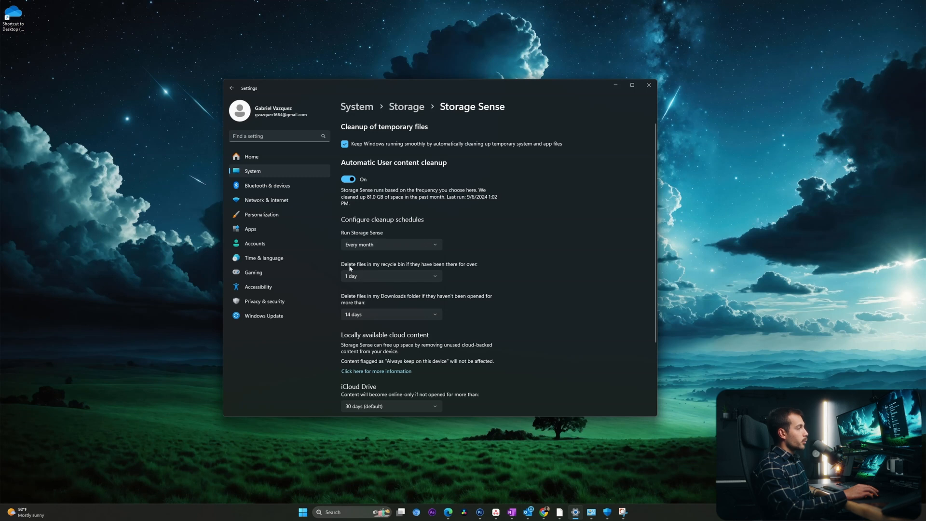
click(390, 313)
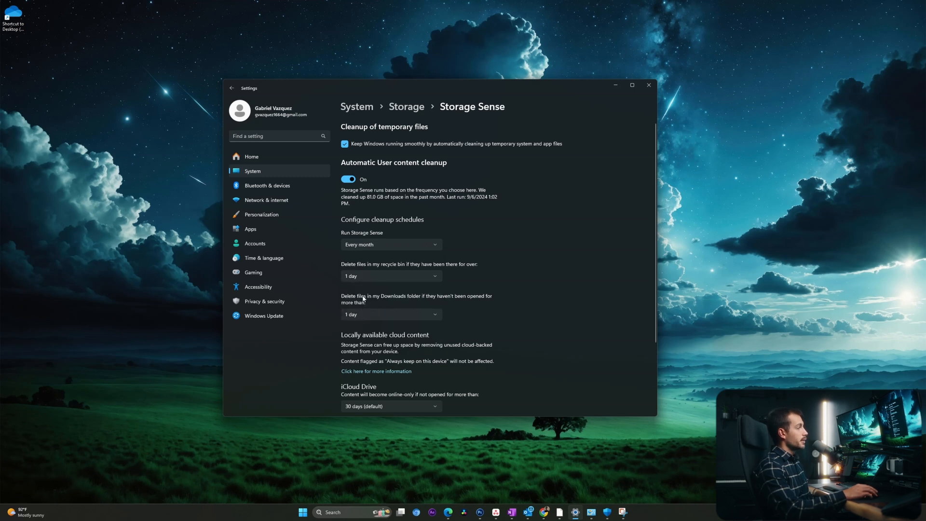
Change the Run Storage Sense frequency from monthly to Every week
click(391, 244)
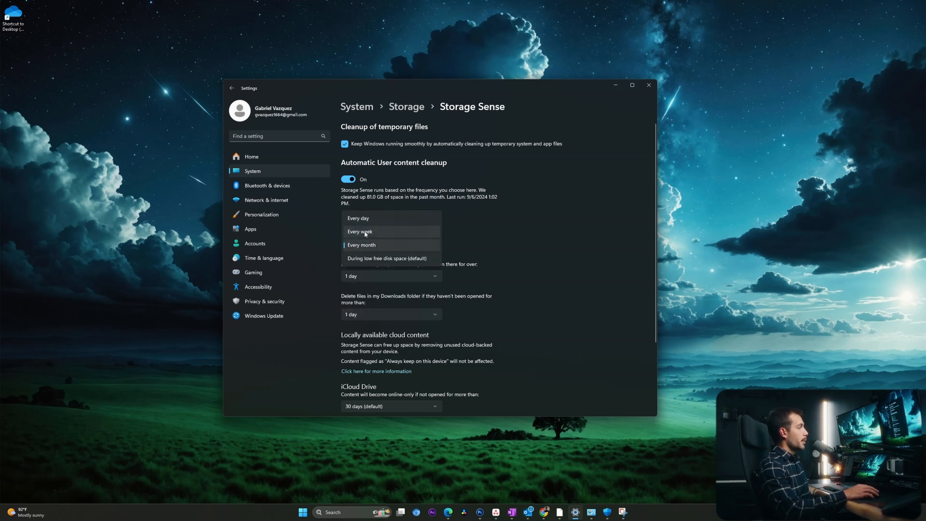
click(359, 230)
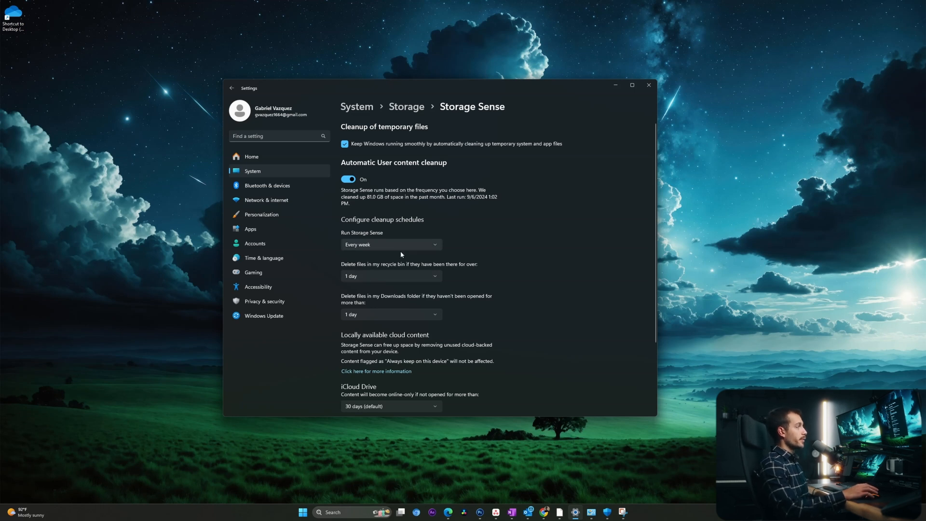
mouse_move(428, 264)
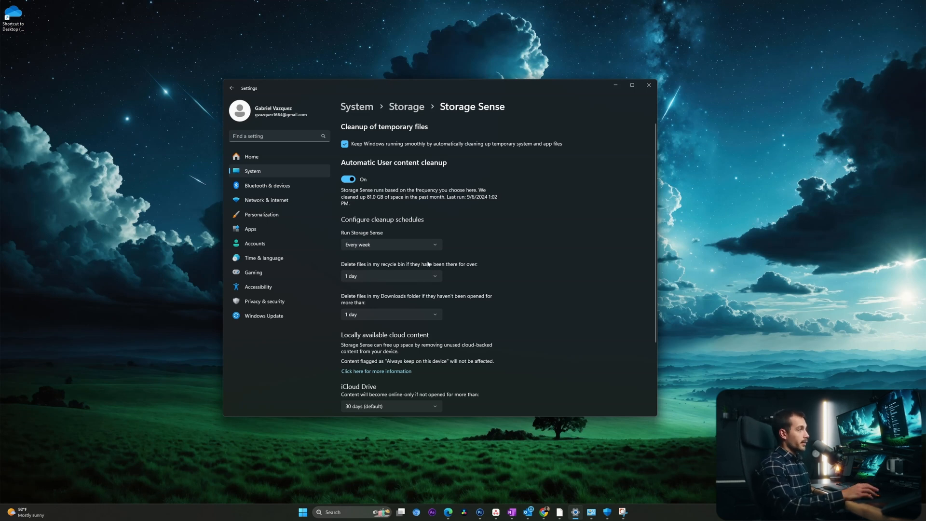
mouse_move(385, 302)
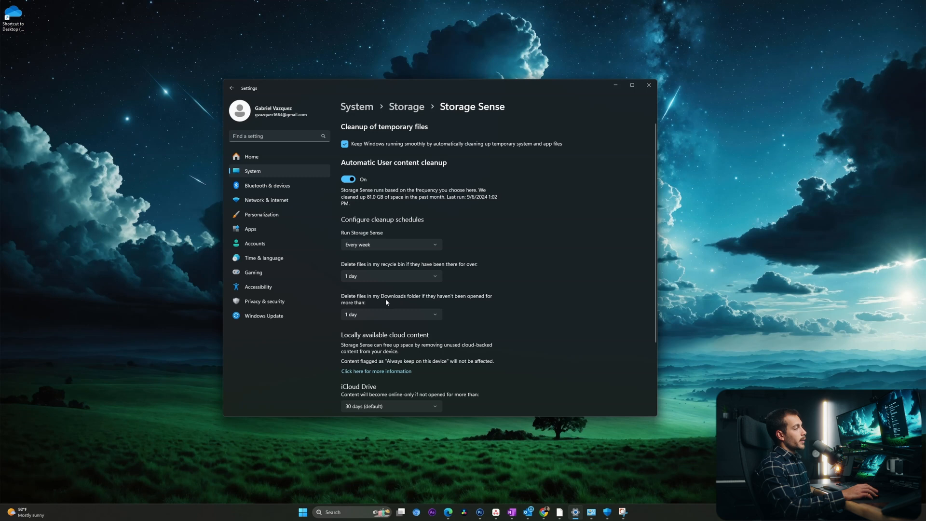
mouse_move(362, 330)
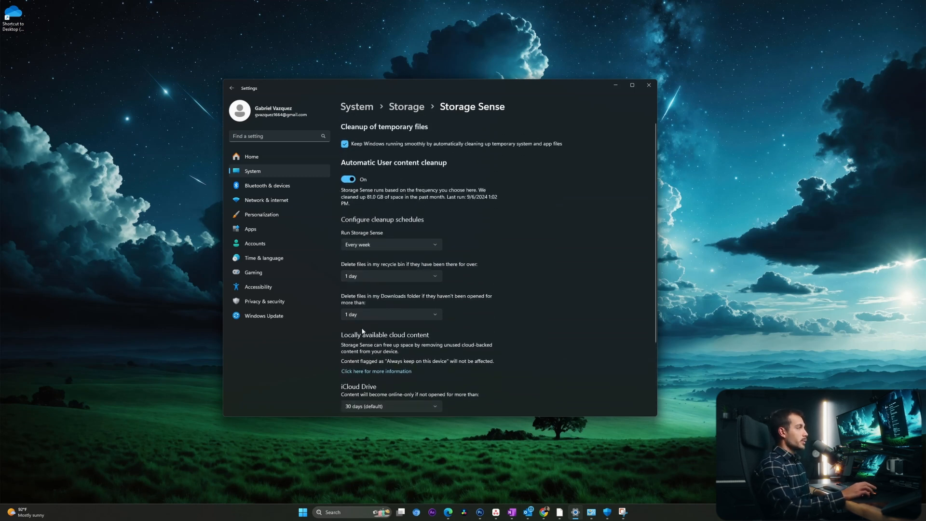
mouse_move(384, 261)
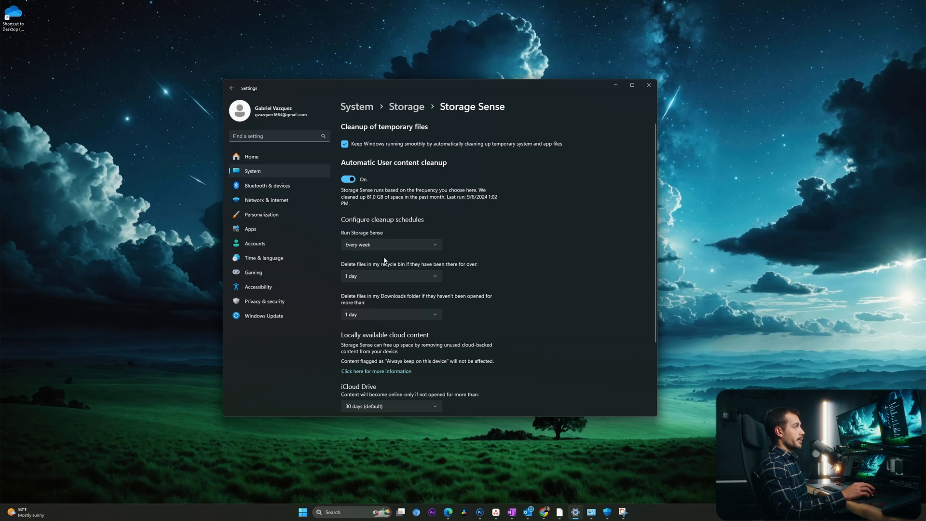
click(647, 84)
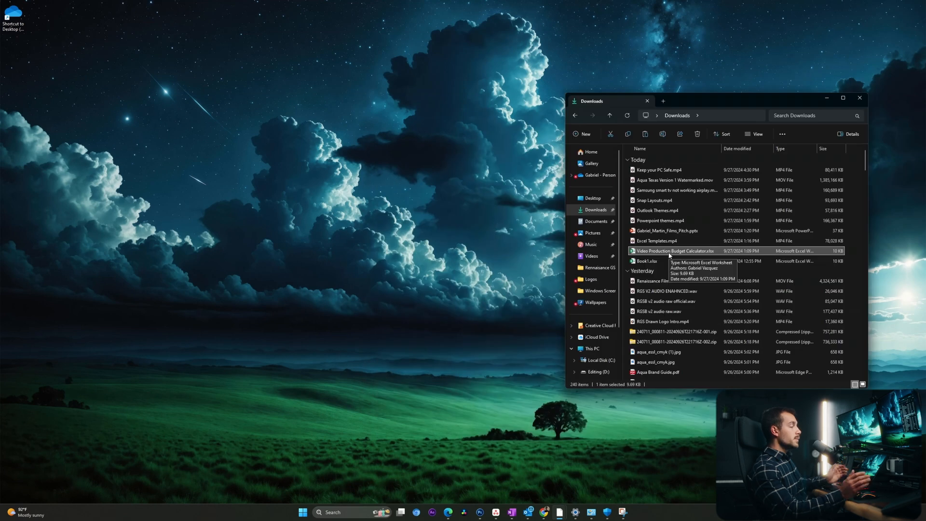
Select the pitch presentation and budget calculator files, then spawn a second Desktop window
click(667, 230)
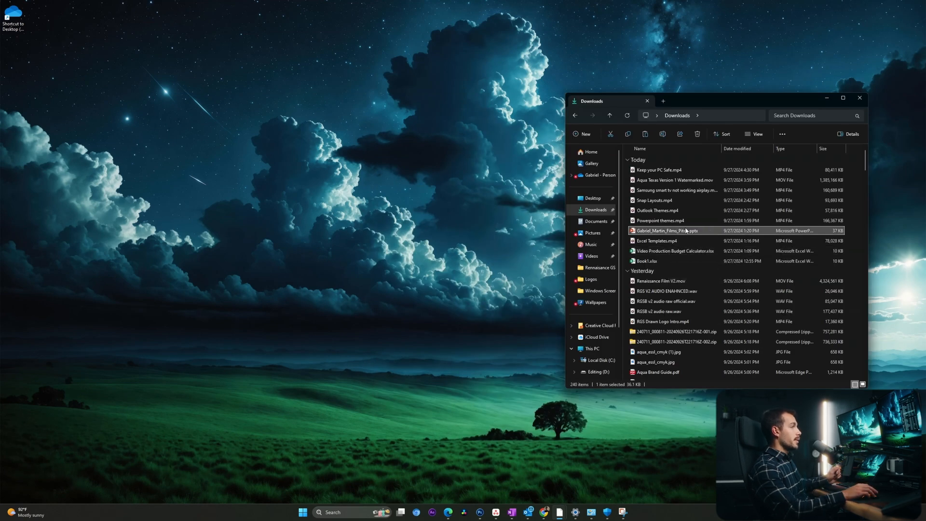
click(673, 251)
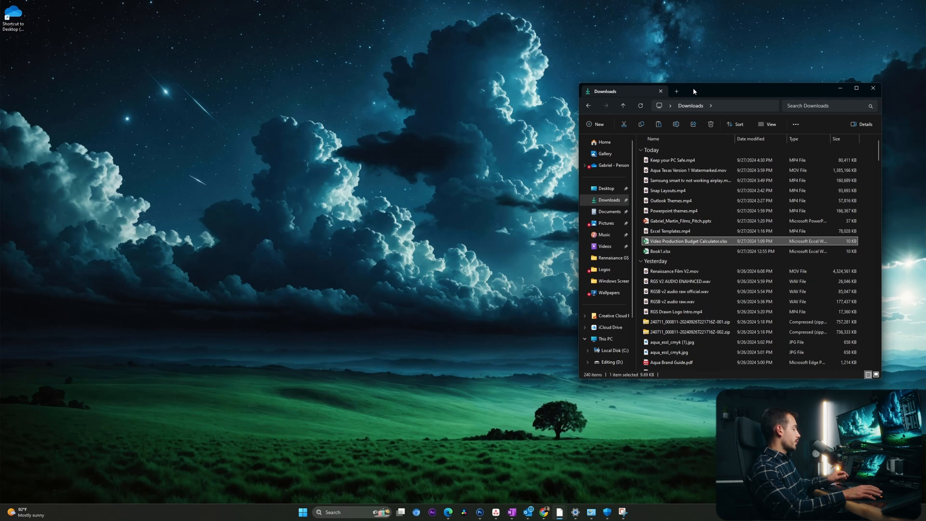
click(676, 90)
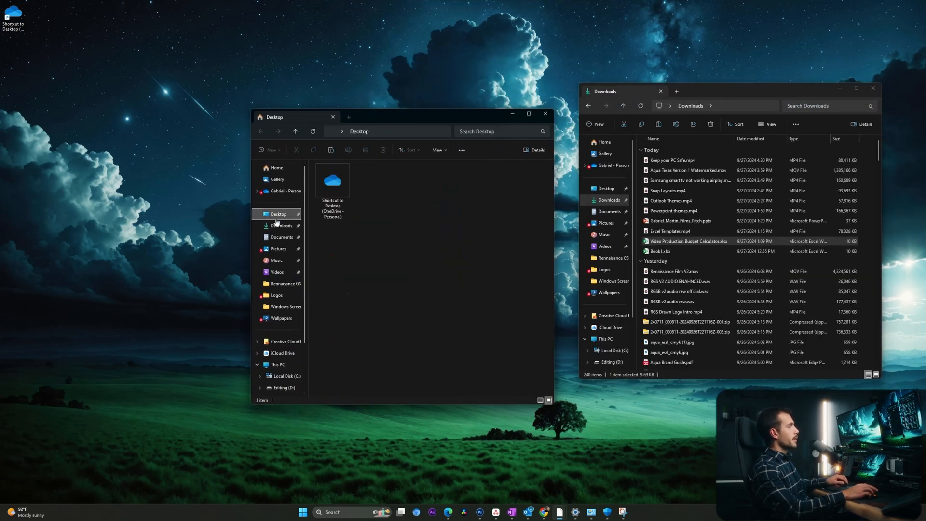
Browse the OneDrive Desktop's Work folder in the second window and close it, leaving Downloads open
click(278, 214)
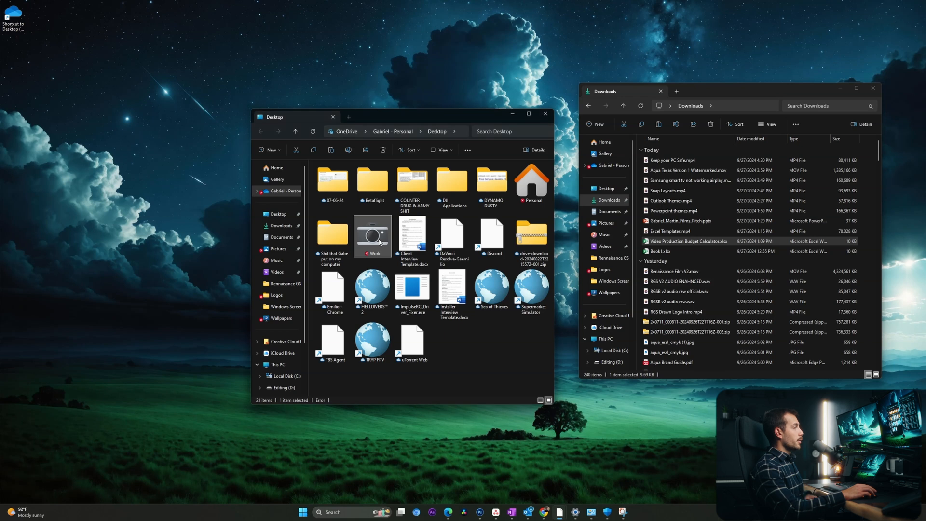
double_click(372, 235)
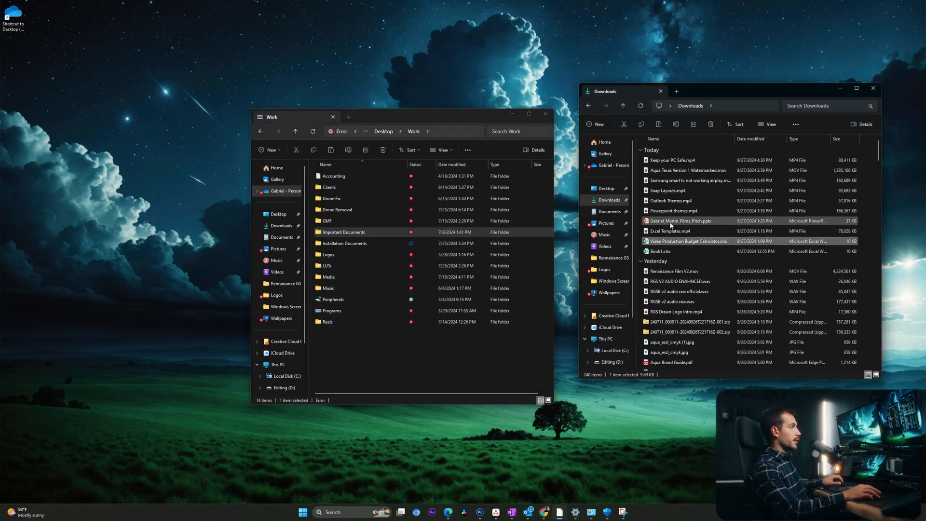
click(667, 230)
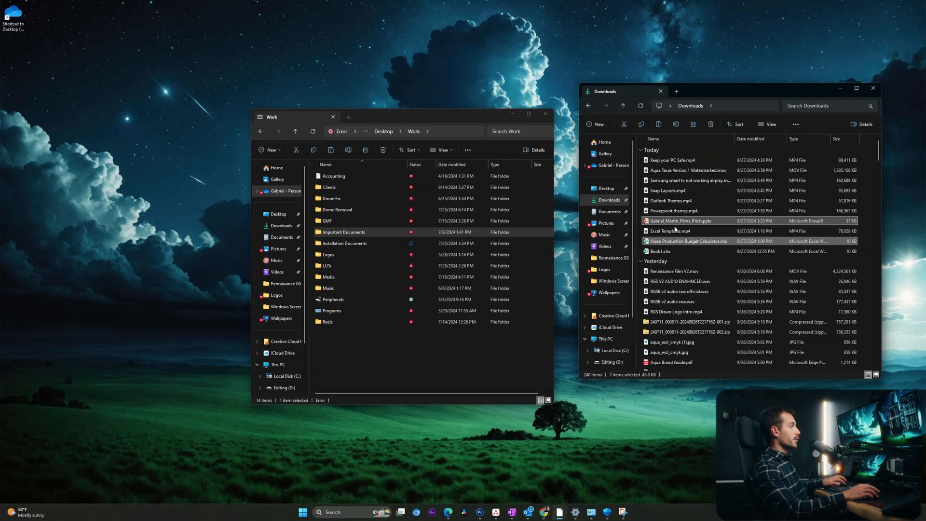
double_click(342, 232)
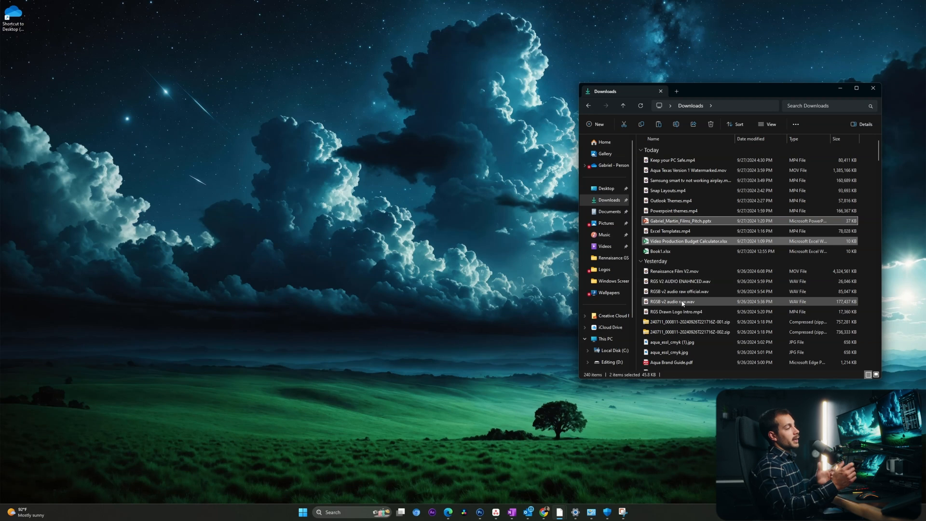
mouse_move(678, 302)
text(oned)
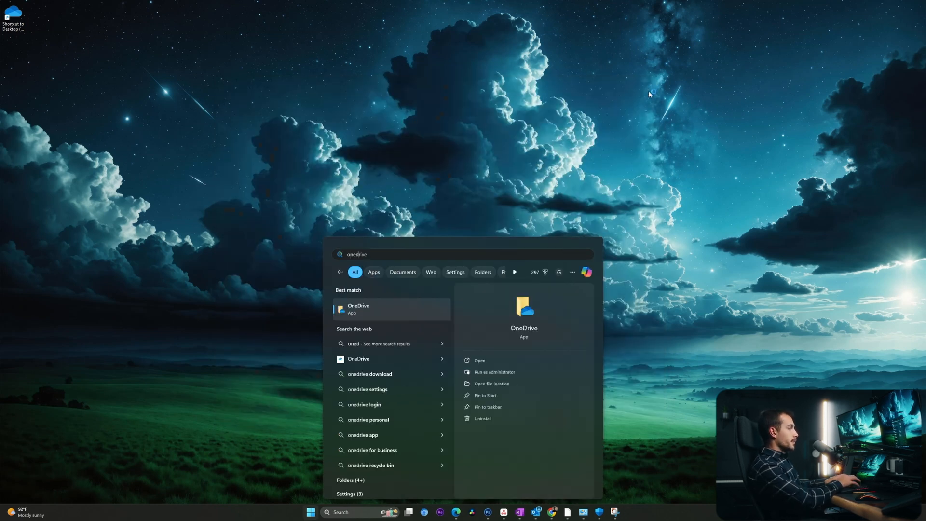
Launch OneDrive from search and bring up the shortcut menu for its personal folder
click(359, 309)
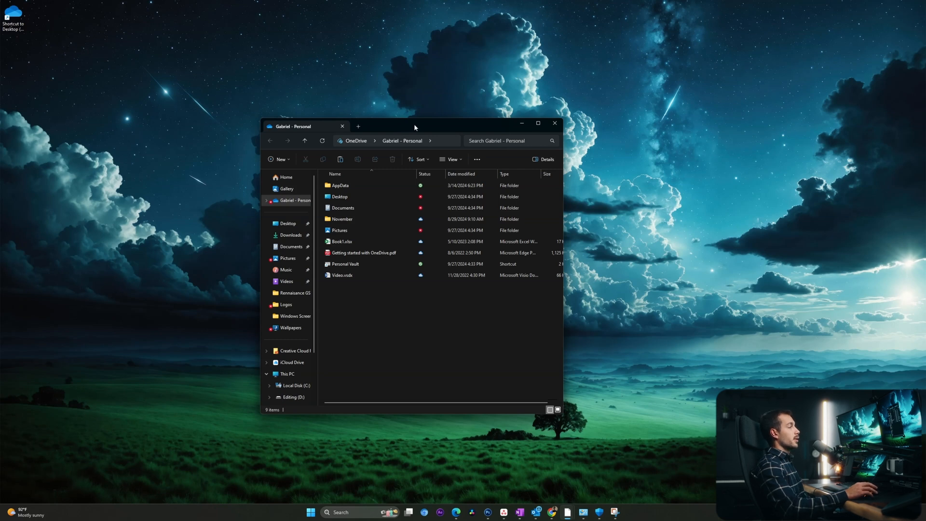
right_click(403, 250)
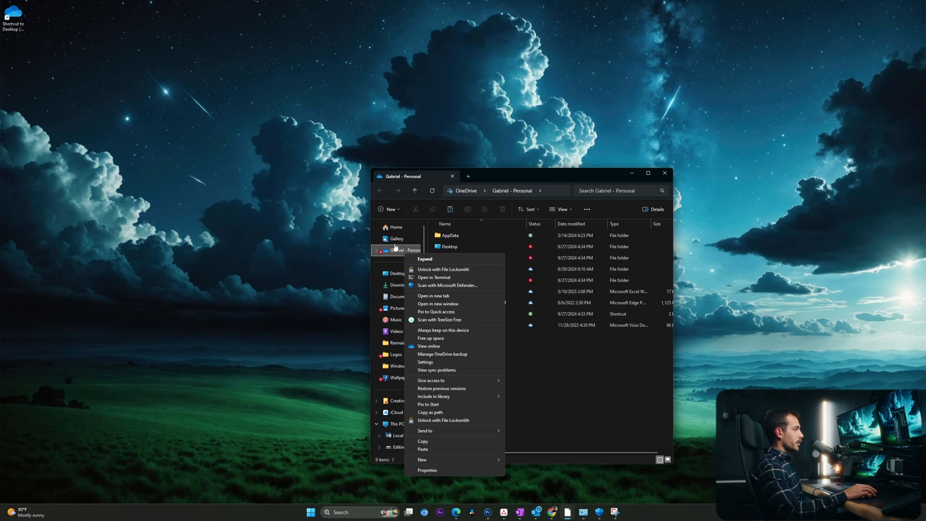
In Manage OneDrive backup, turn on Documents and Pictures backup and save the changes
click(424, 362)
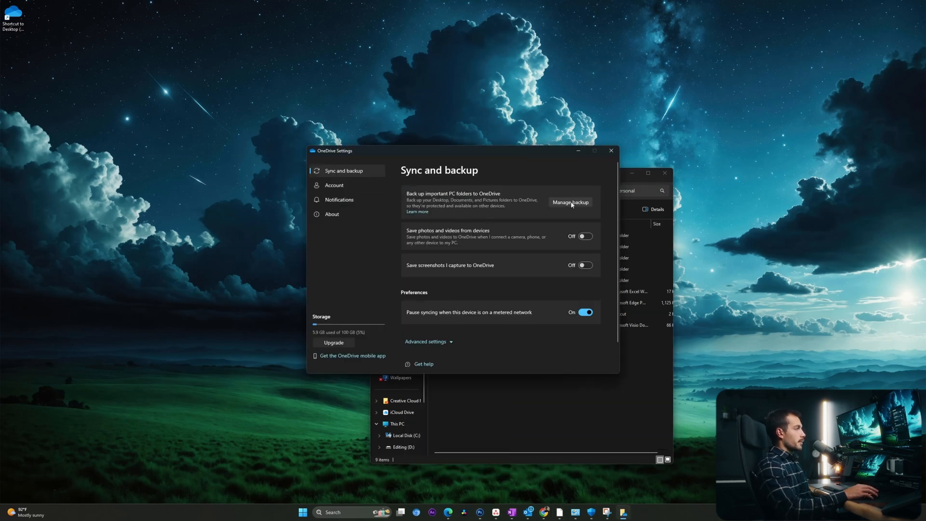
click(570, 201)
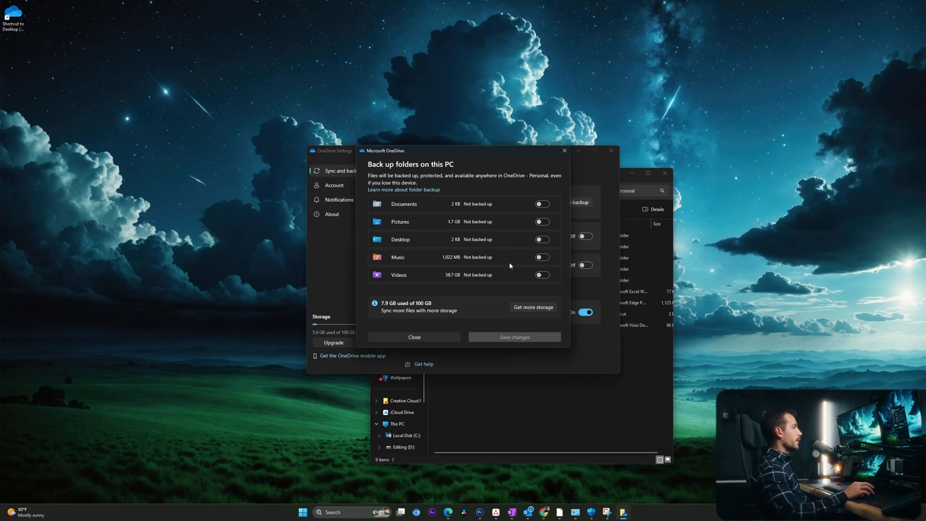
click(538, 222)
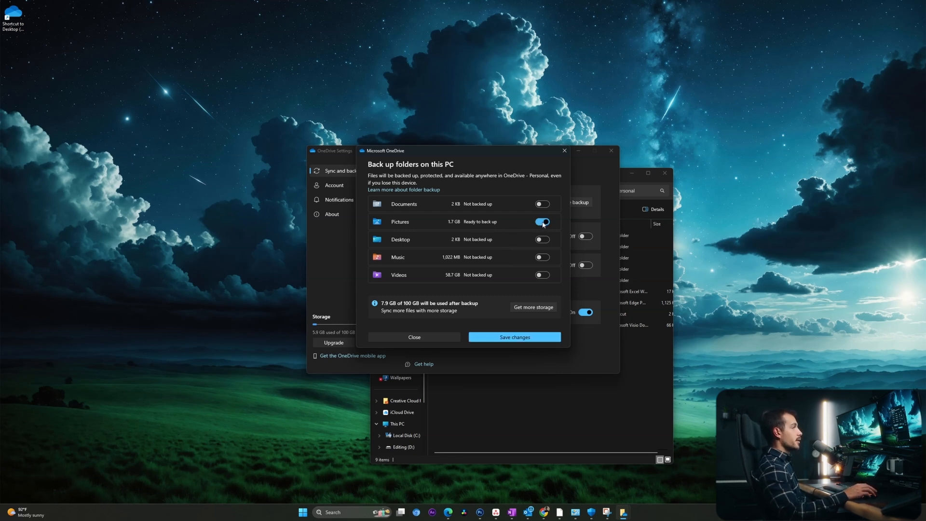
click(541, 204)
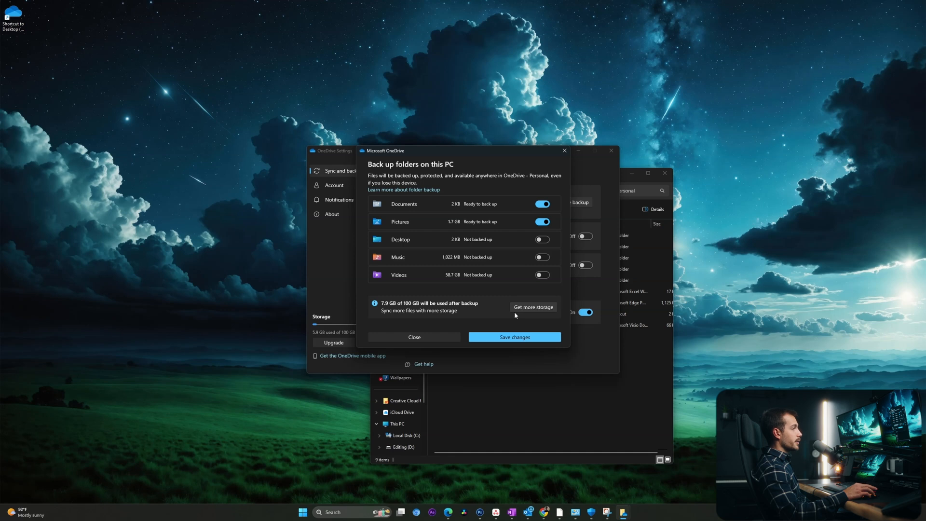
click(513, 337)
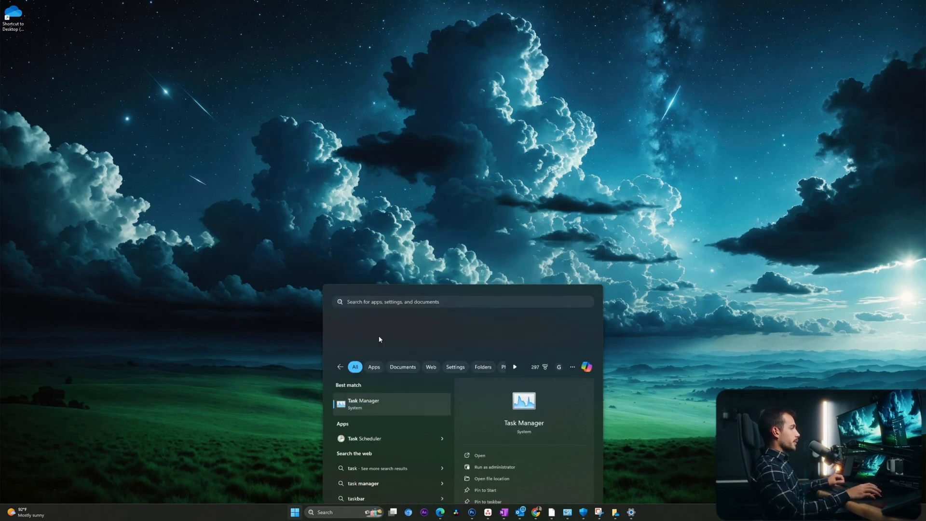
Launch Task Scheduler from the Start search results to show its library
click(364, 438)
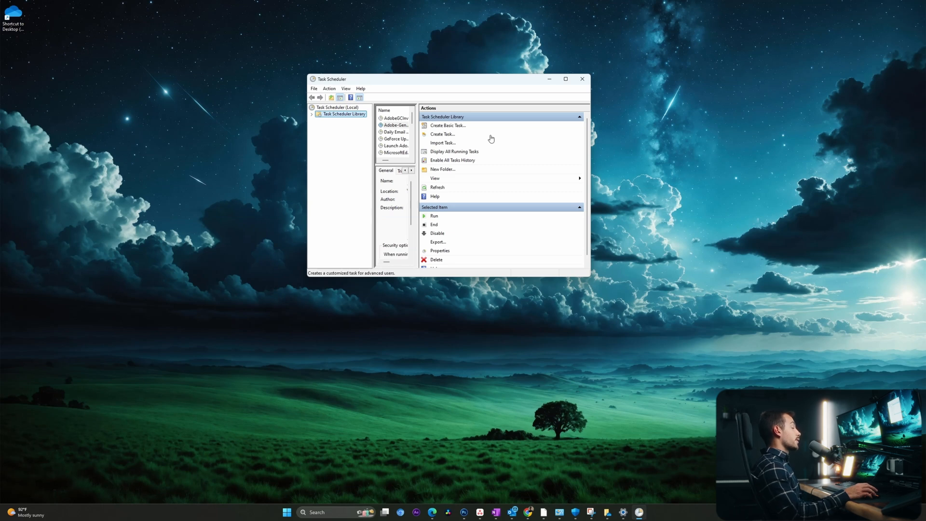
mouse_move(485, 135)
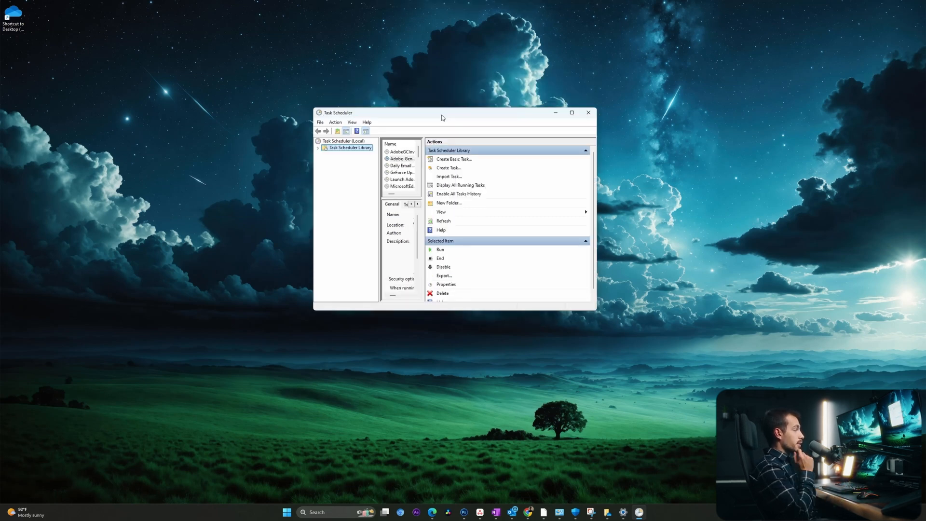
Create a new task, add a trigger from the Triggers tab, then start a New Action
click(449, 168)
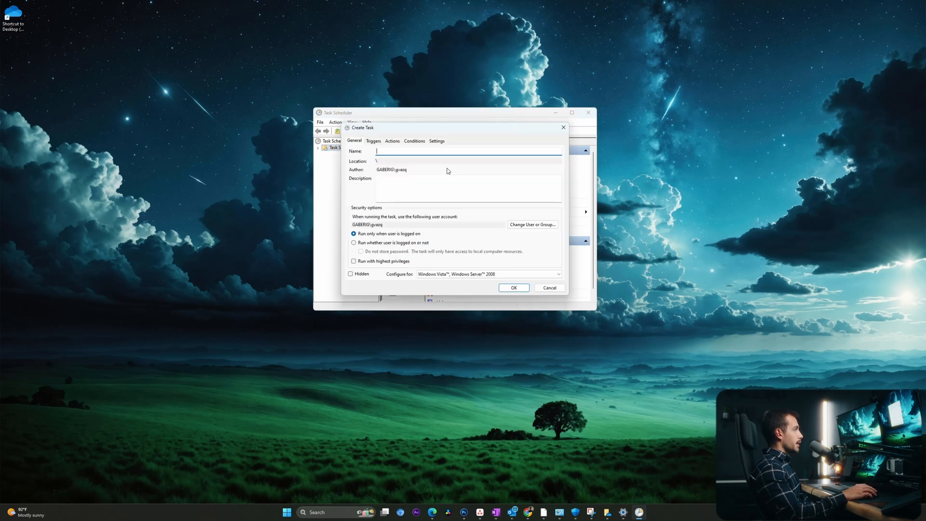
mouse_move(437, 162)
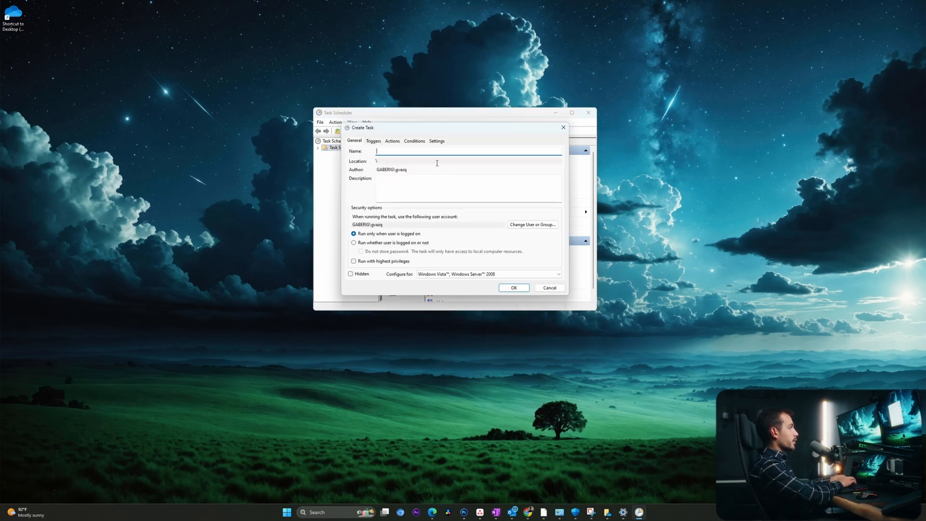
click(373, 141)
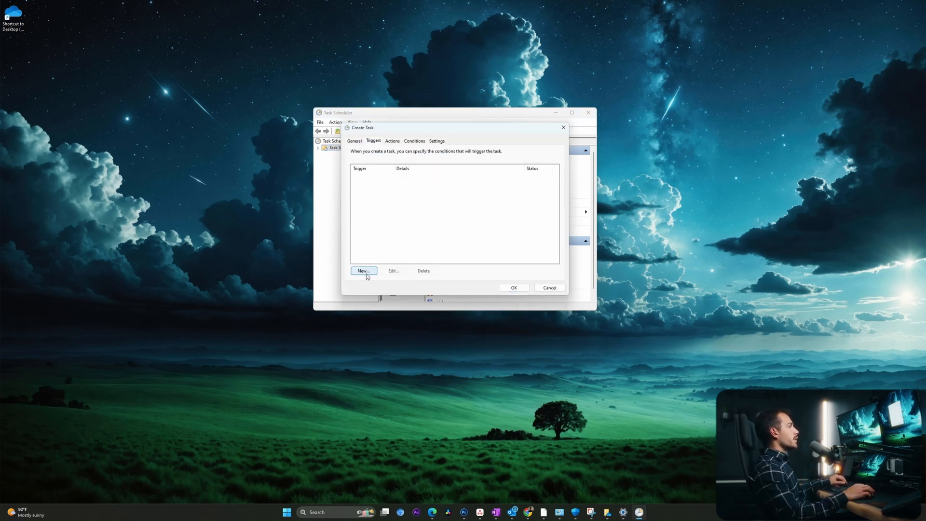
click(363, 271)
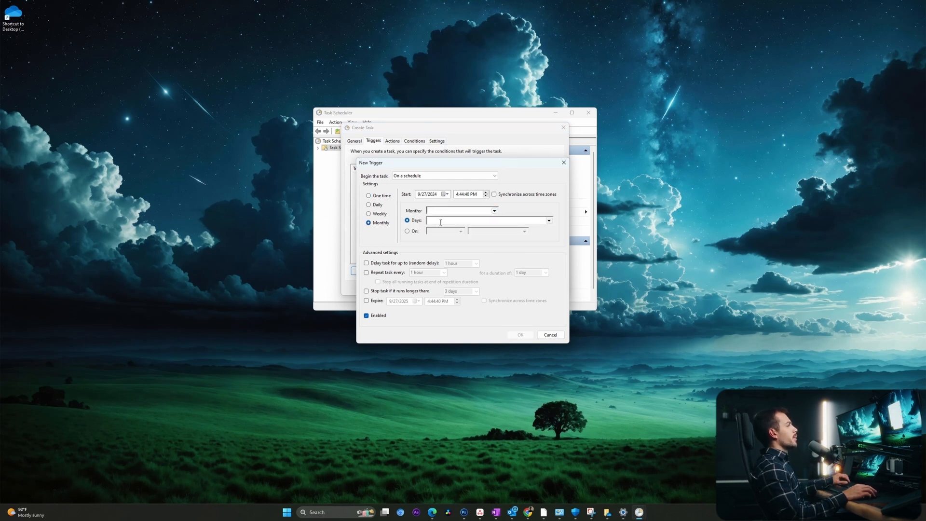
click(493, 211)
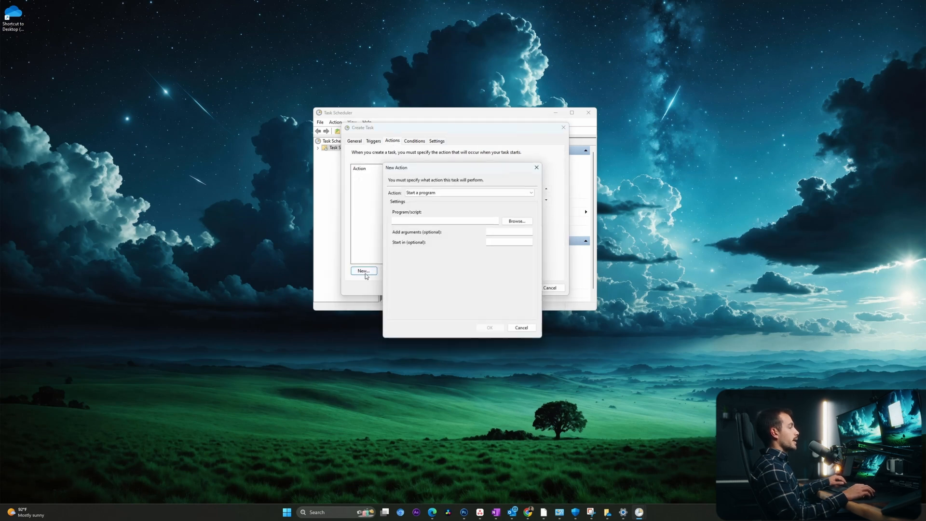
Enter the PowerShell cleanup command ending in Remove-Item -Force as the program to start
click(444, 220)
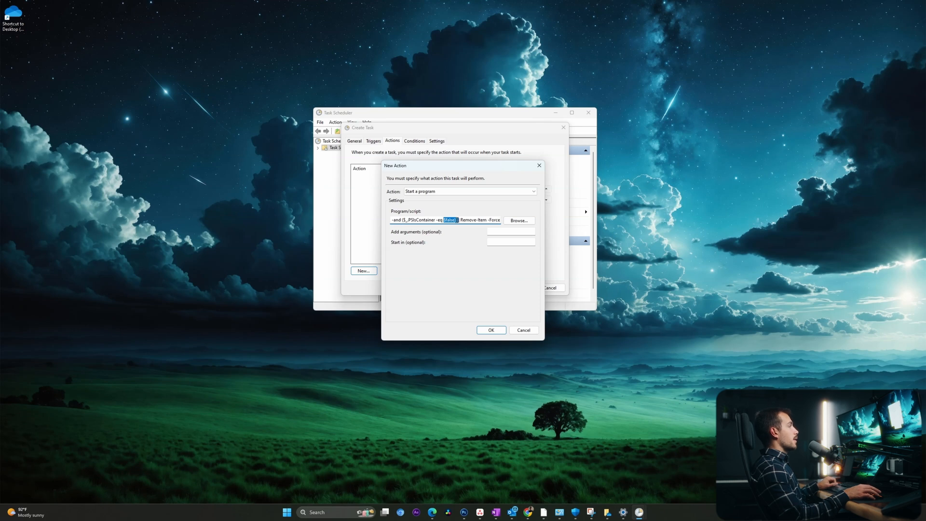
mouse_move(432, 217)
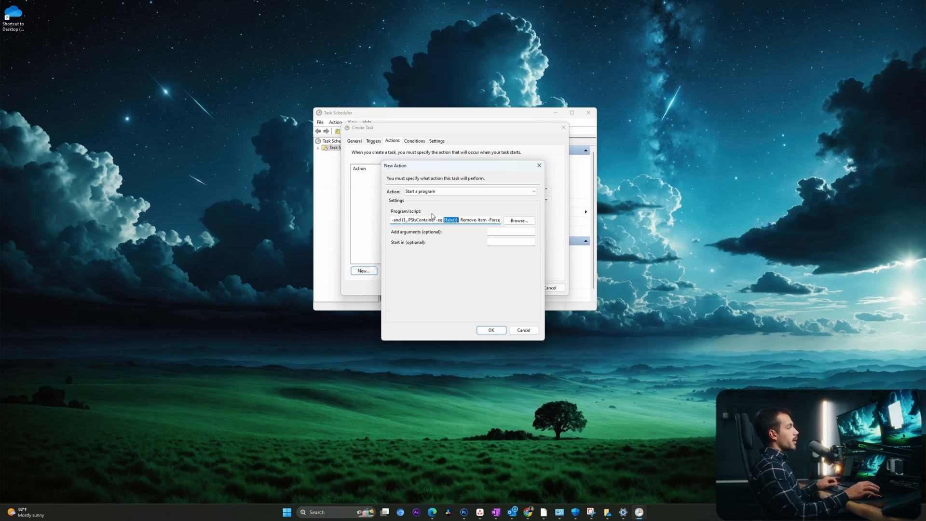
mouse_move(449, 233)
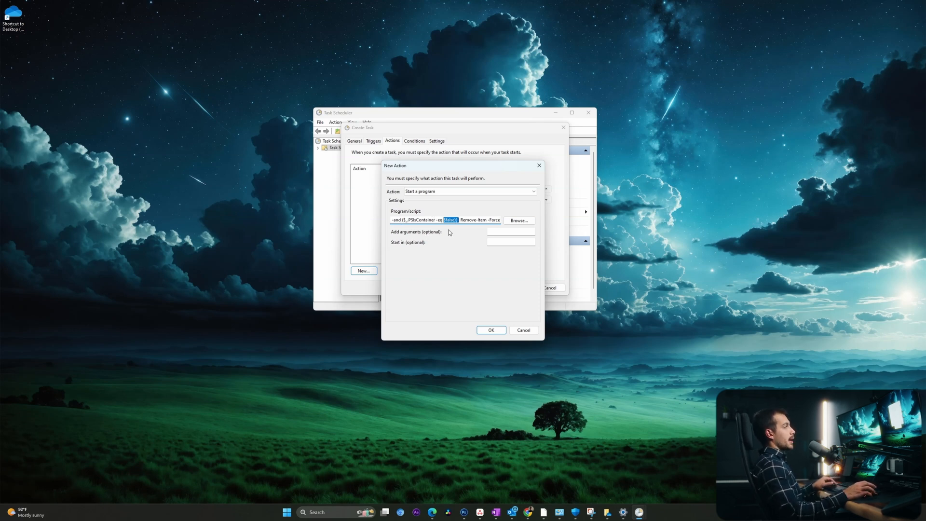